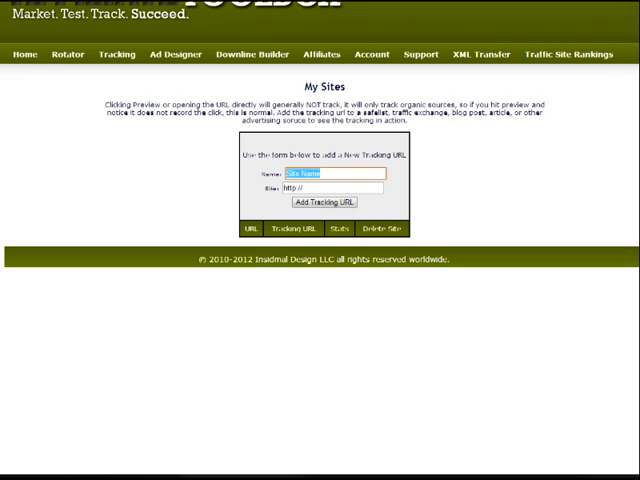
type("TEst")
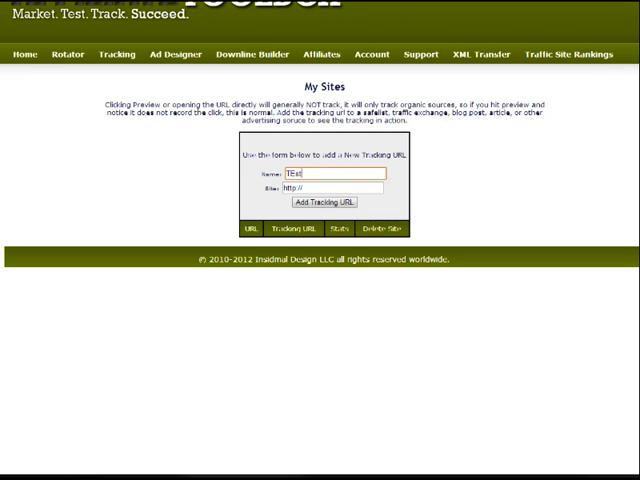
type("Test Site")
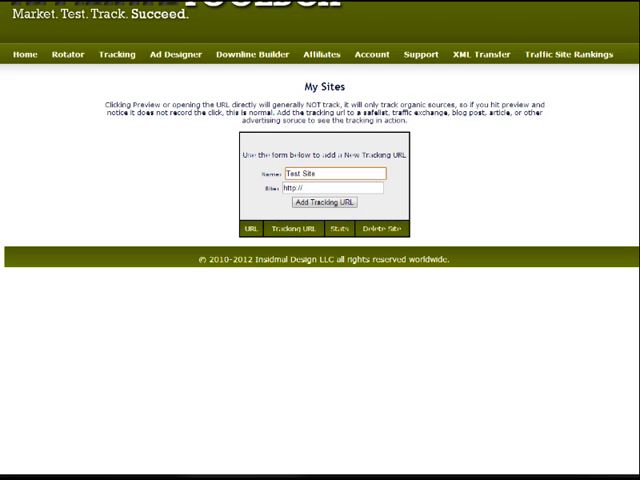
left_click(336, 188)
type("tes")
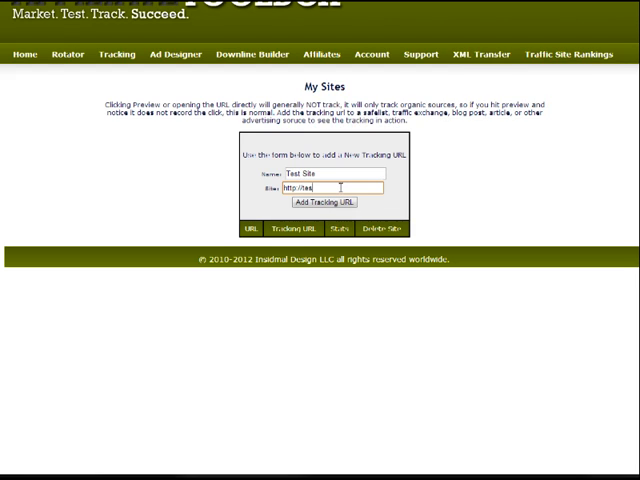
type("t.com")
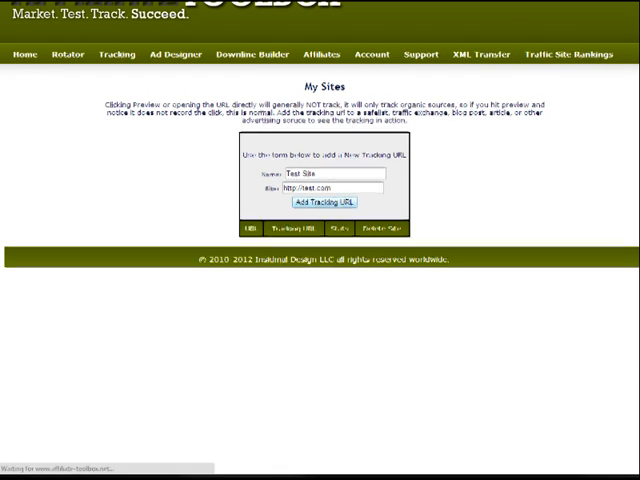
left_click(324, 200)
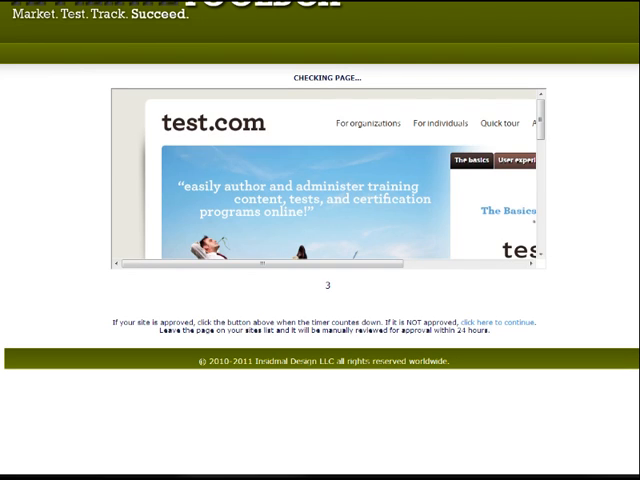